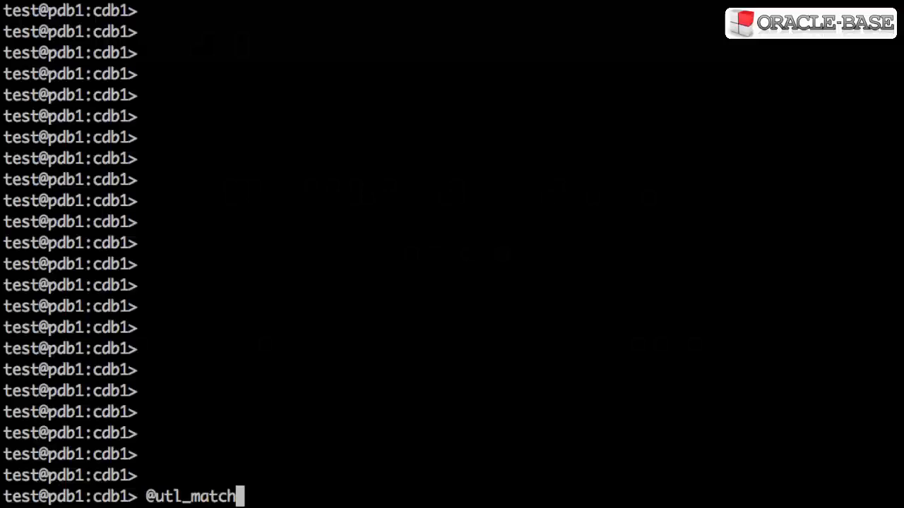
key("Return")
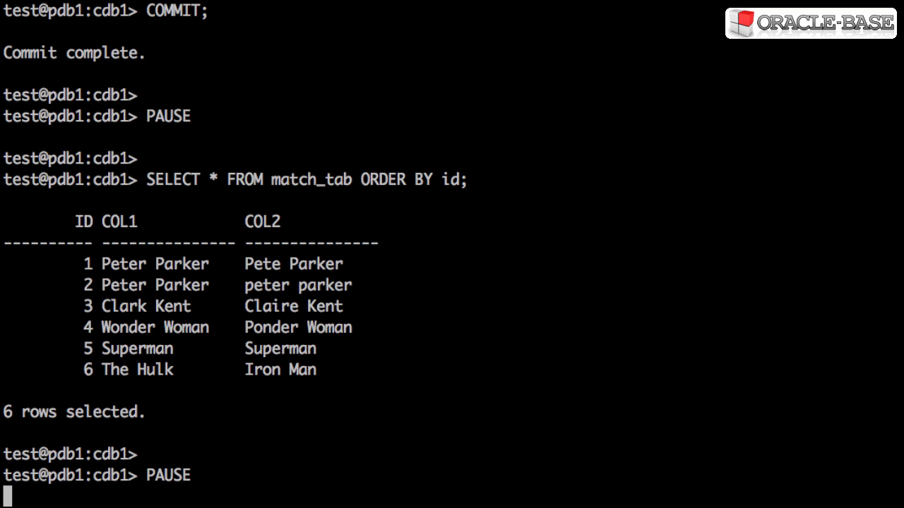
Step: Display UTL_MATCH.edit_distance(col1, col2) for all six pairs, ordered by id
scroll("down", 3)
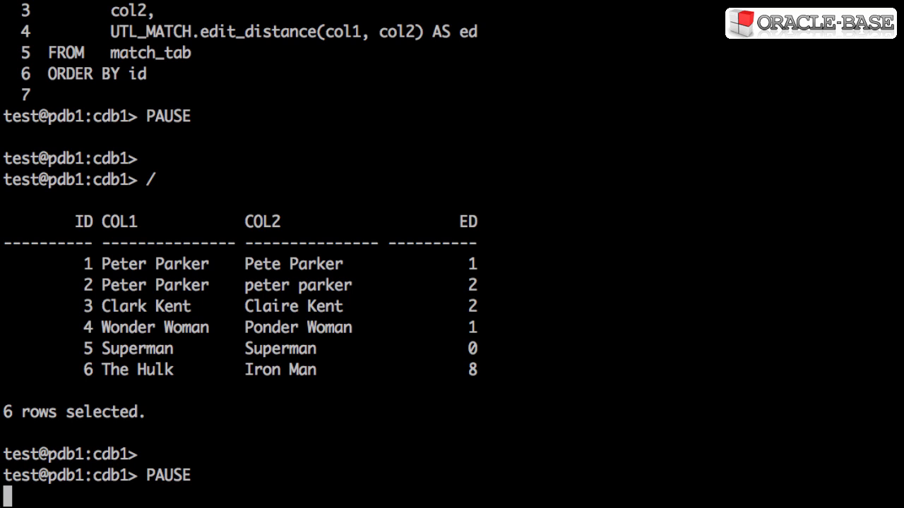
scroll("down", 3)
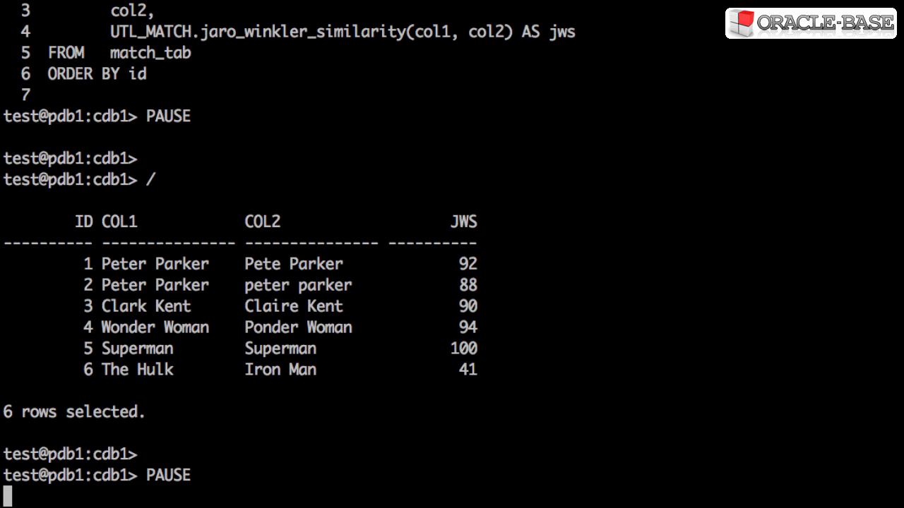
Step: Show the SELECT keeping pairs with jaro_winkler_similarity(col1, col2) above 90
scroll("down", 3)
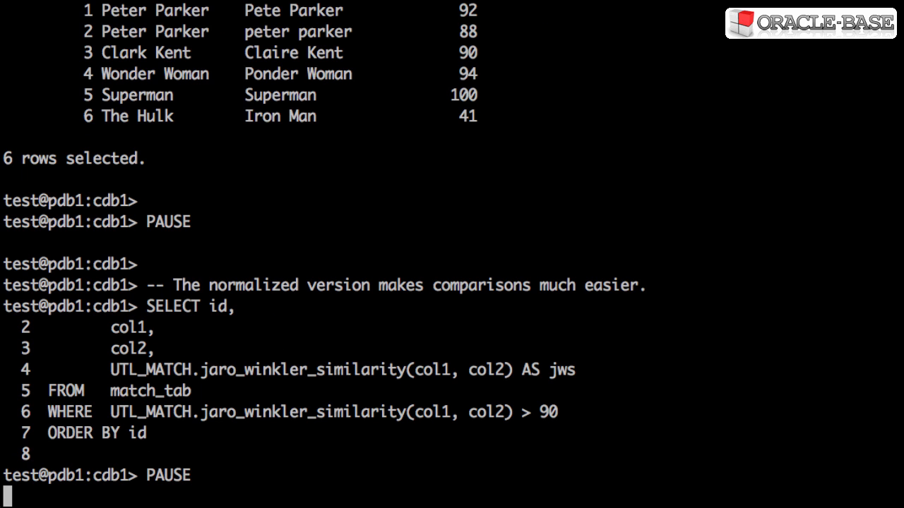